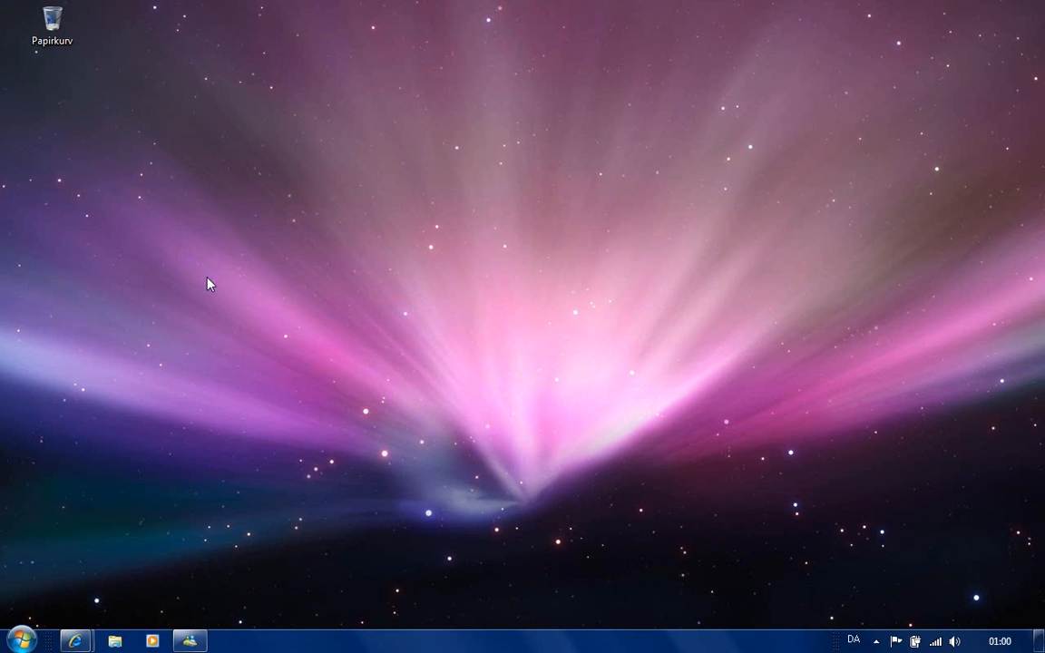
mouse_move(258, 247)
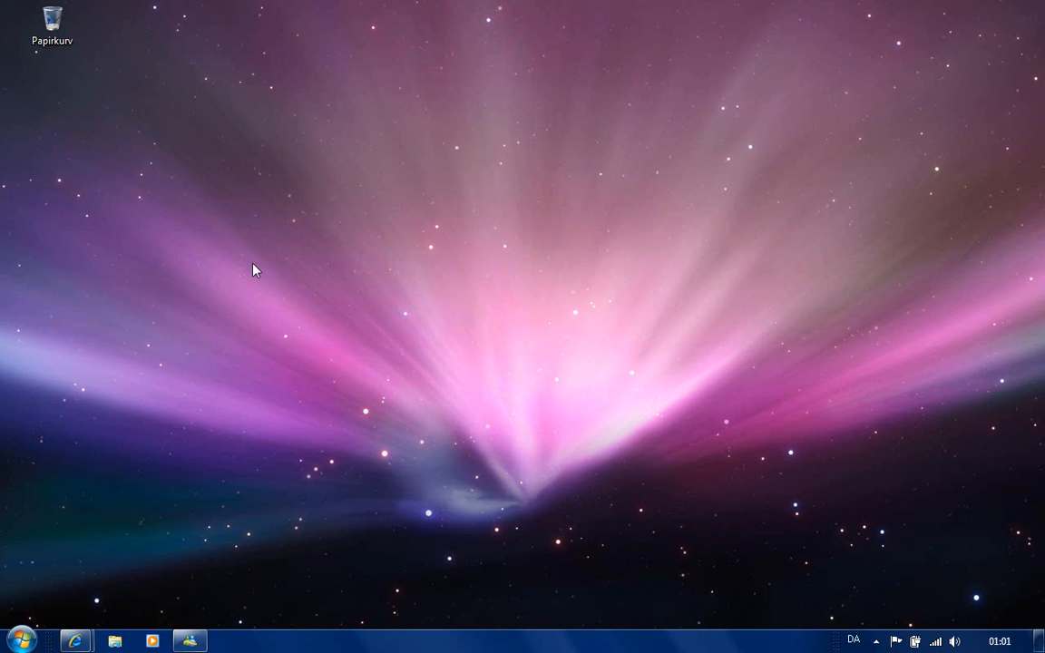
mouse_move(241, 302)
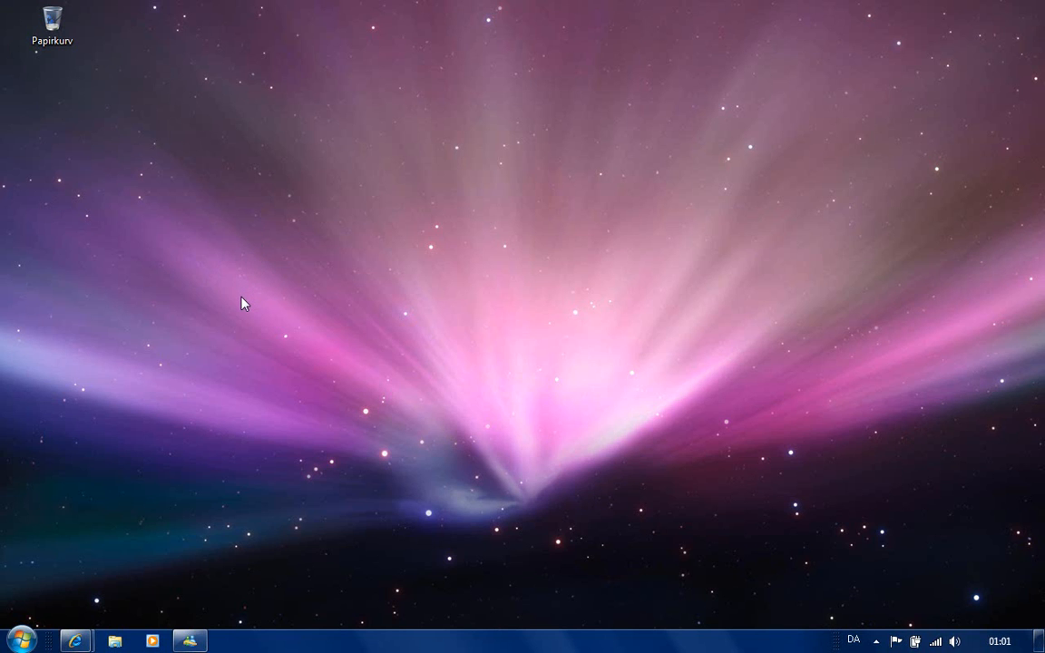
mouse_move(239, 312)
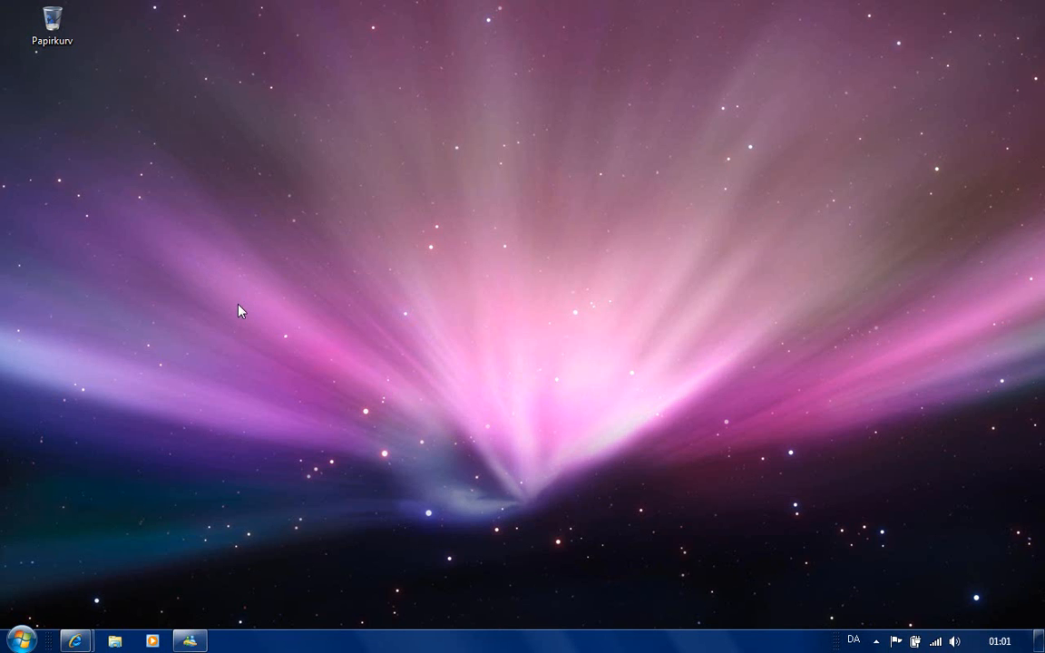
mouse_move(238, 326)
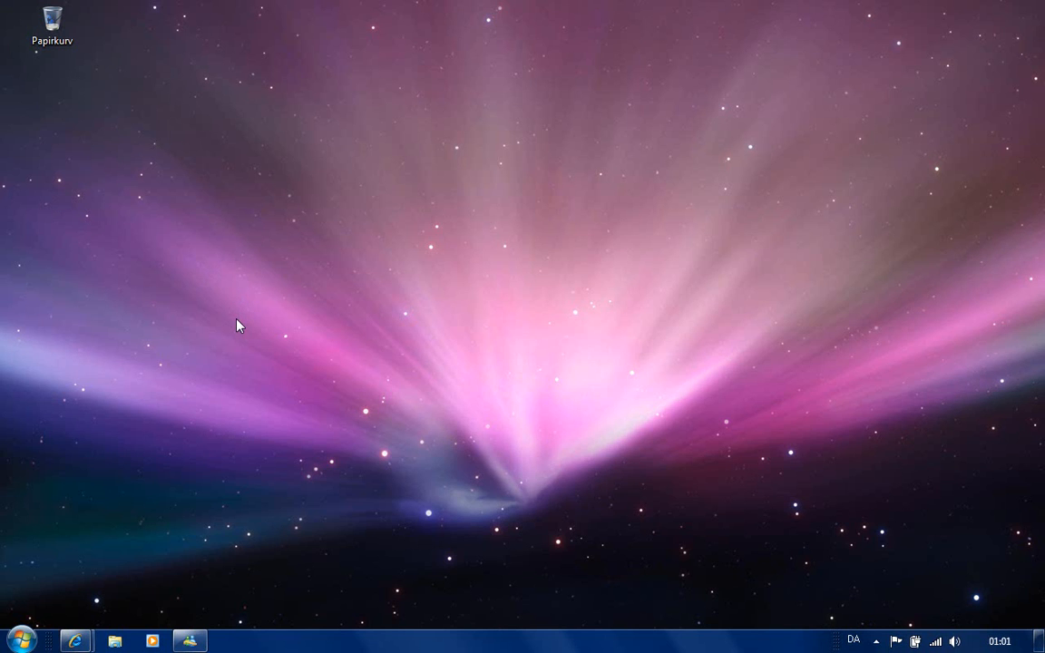
mouse_move(237, 328)
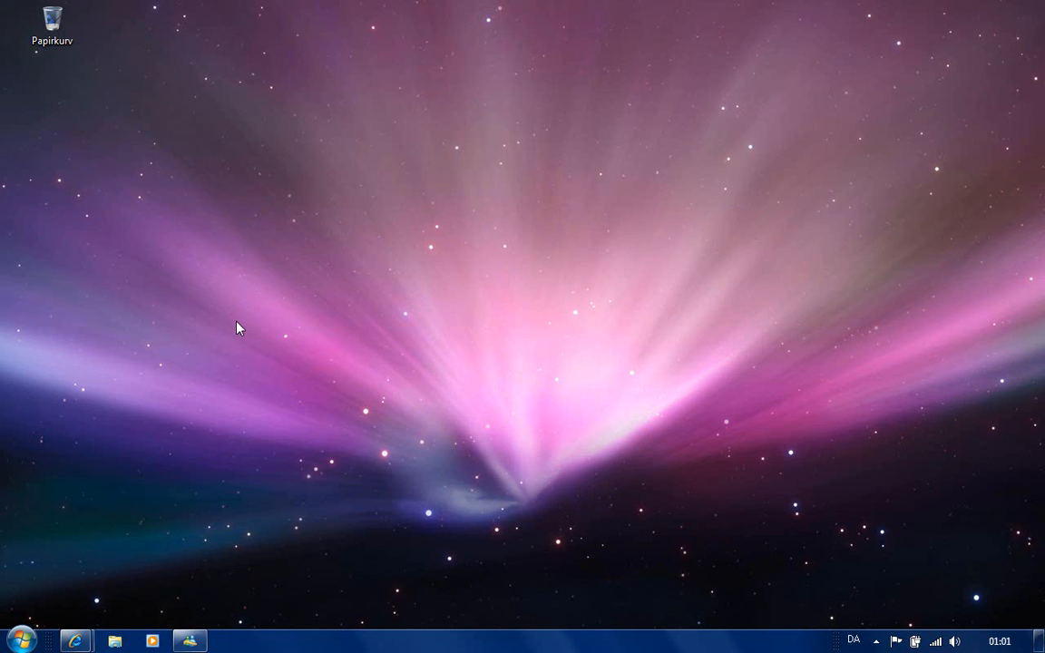
mouse_move(236, 339)
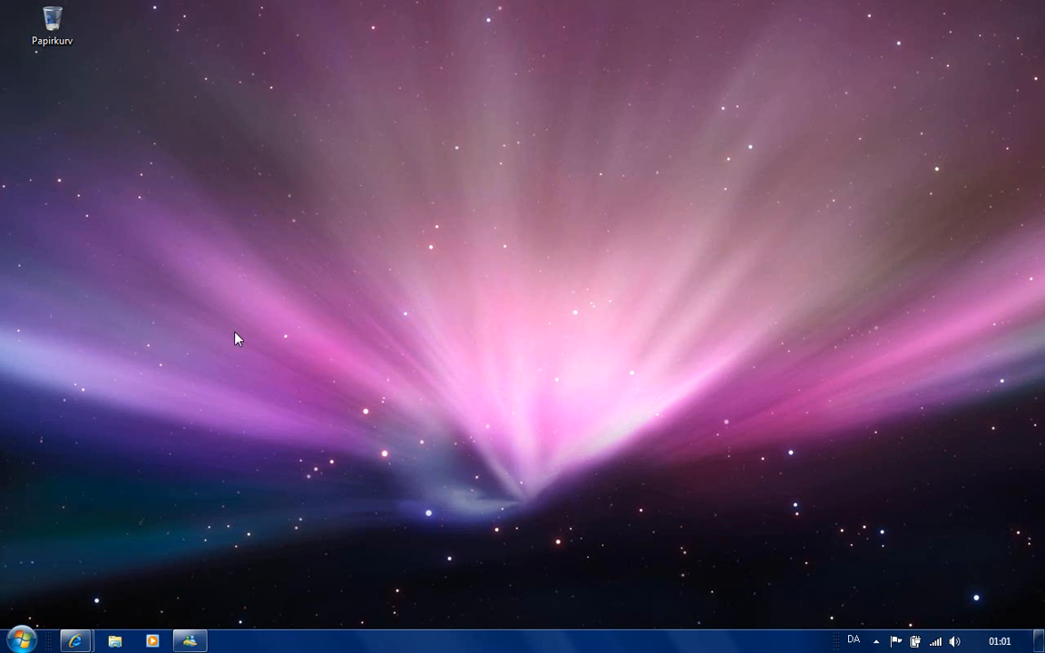
mouse_move(243, 388)
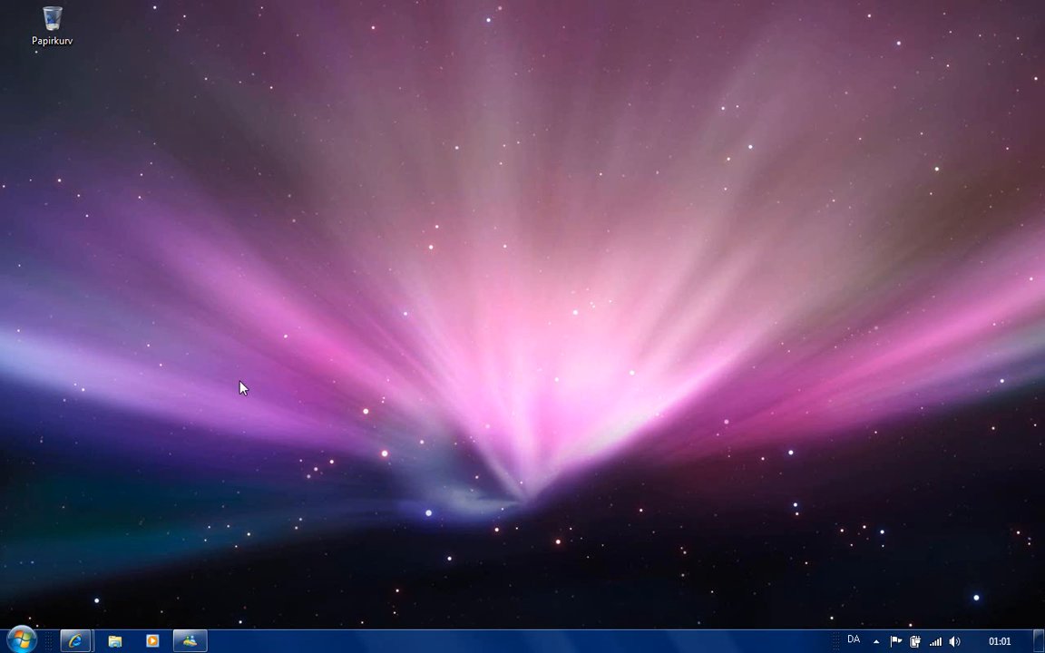
mouse_move(209, 457)
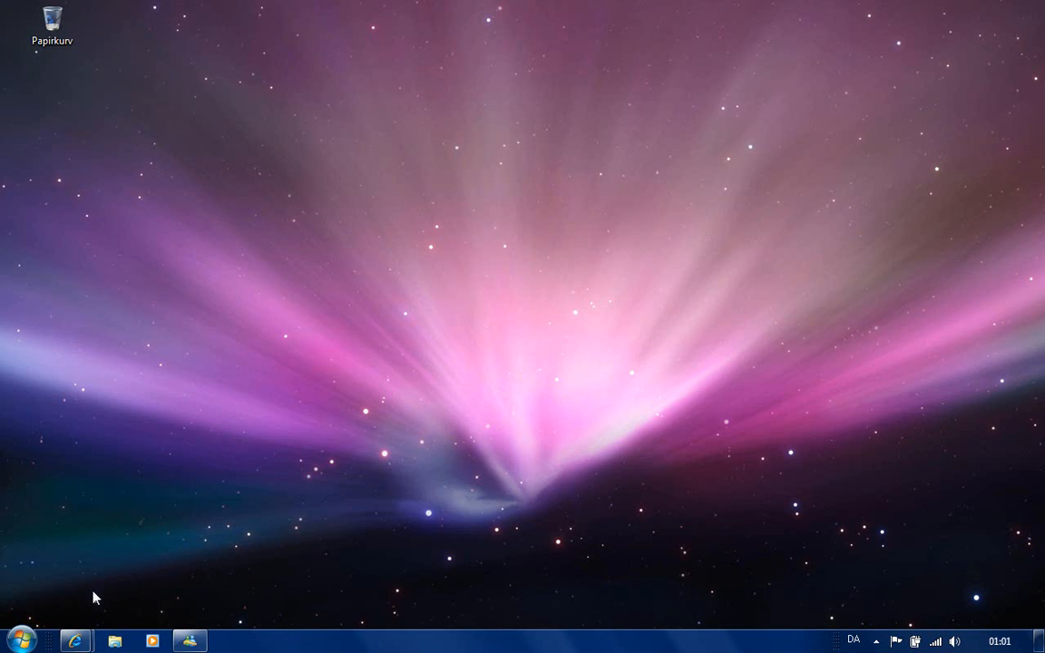
mouse_move(80, 638)
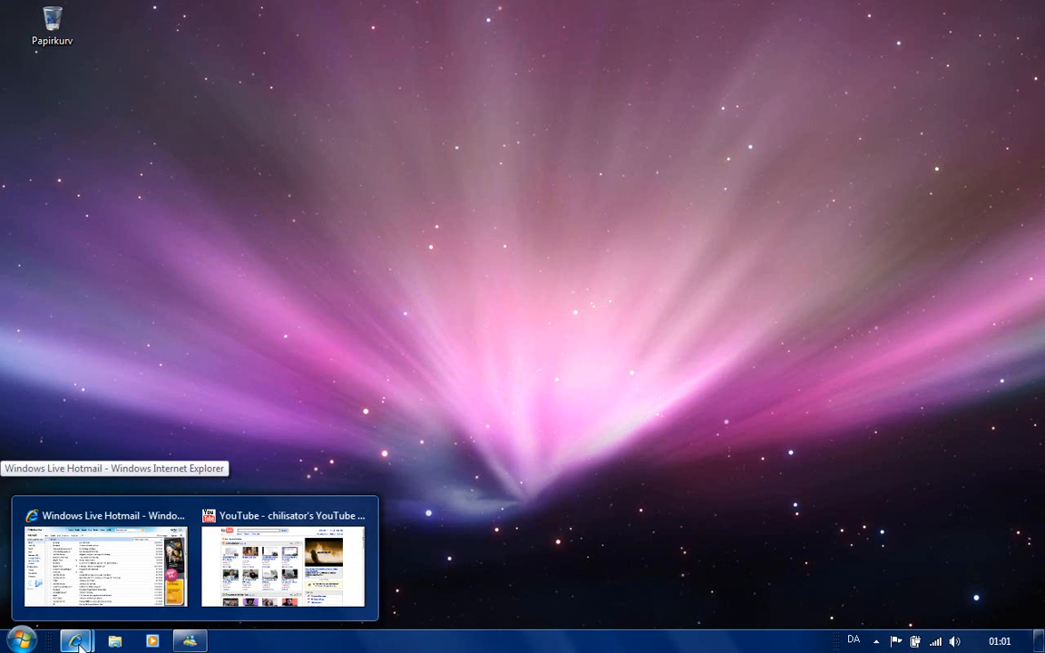
mouse_move(94, 577)
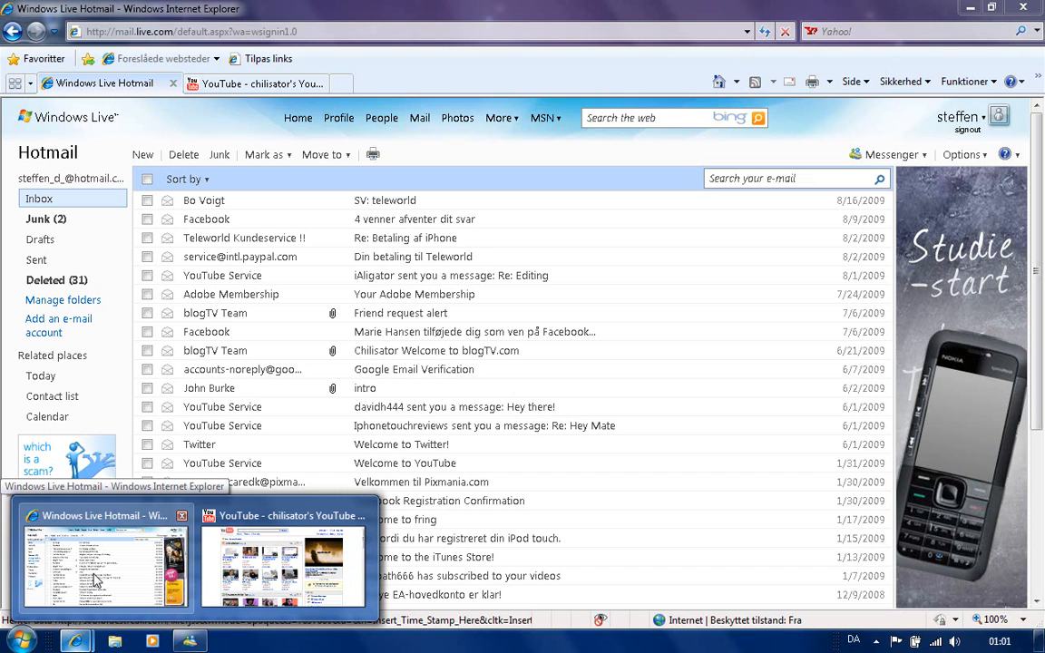
mouse_move(77, 568)
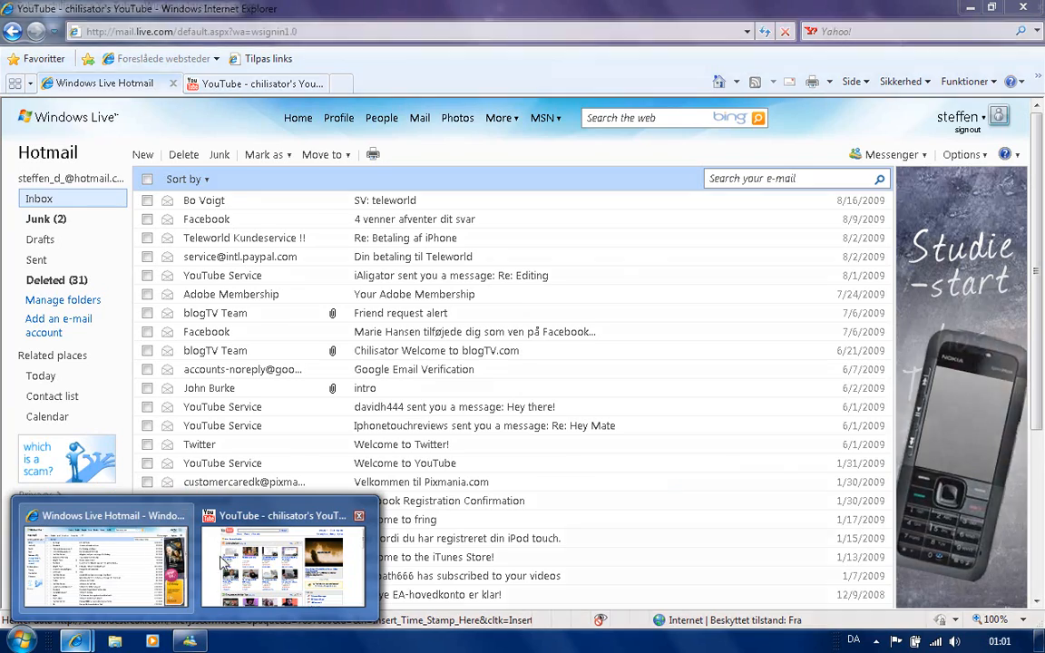
Bring the YouTube window forward, then hide it to show the empty desktop.
click(281, 562)
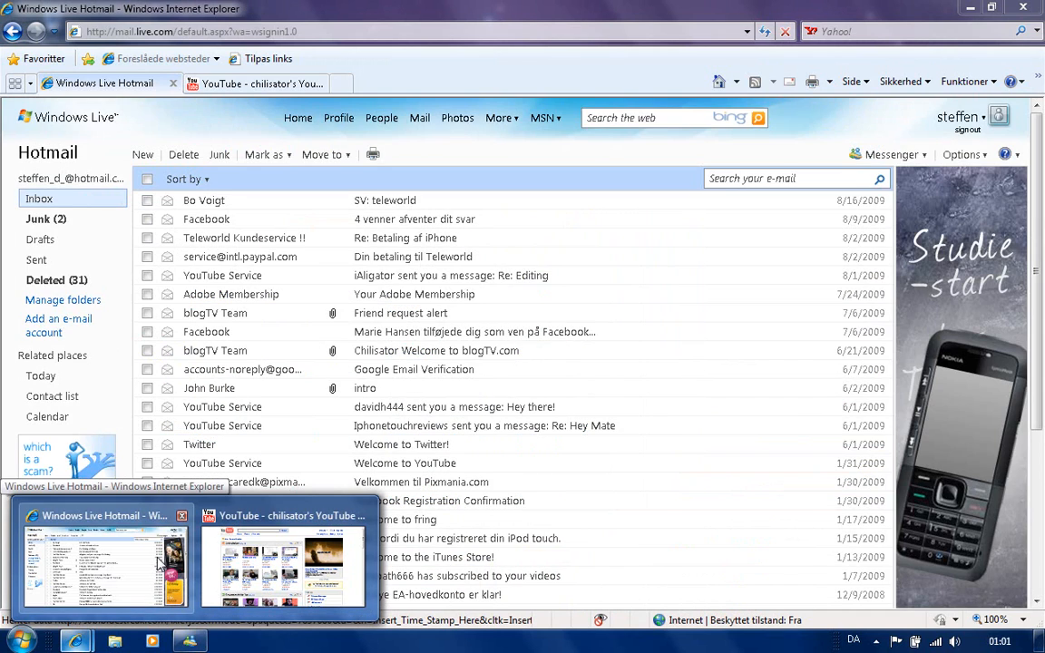
click(283, 572)
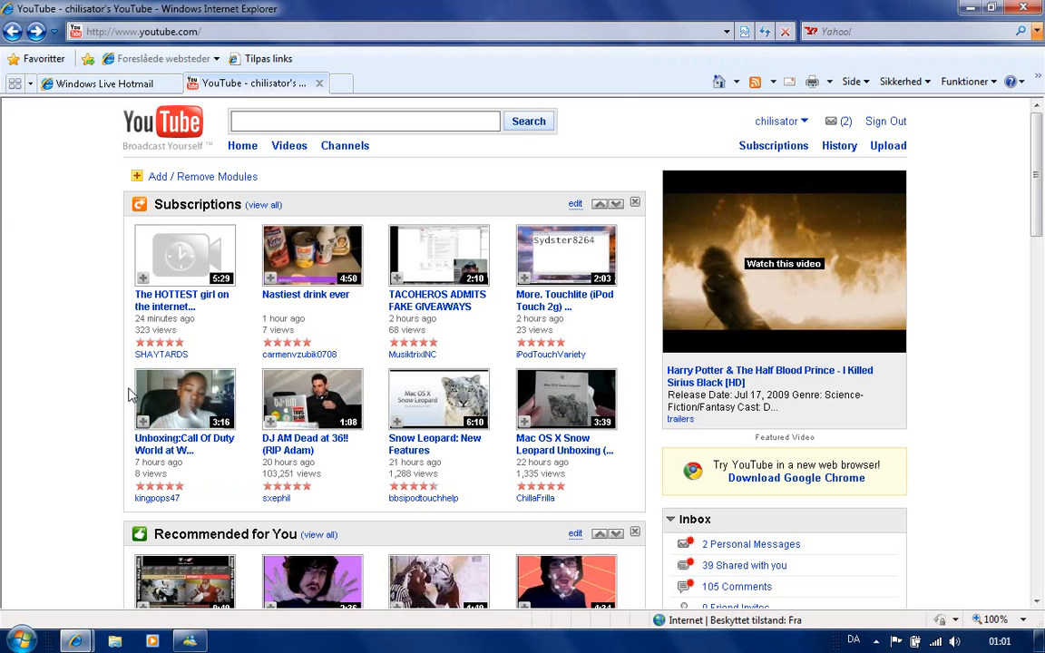
mouse_move(954, 9)
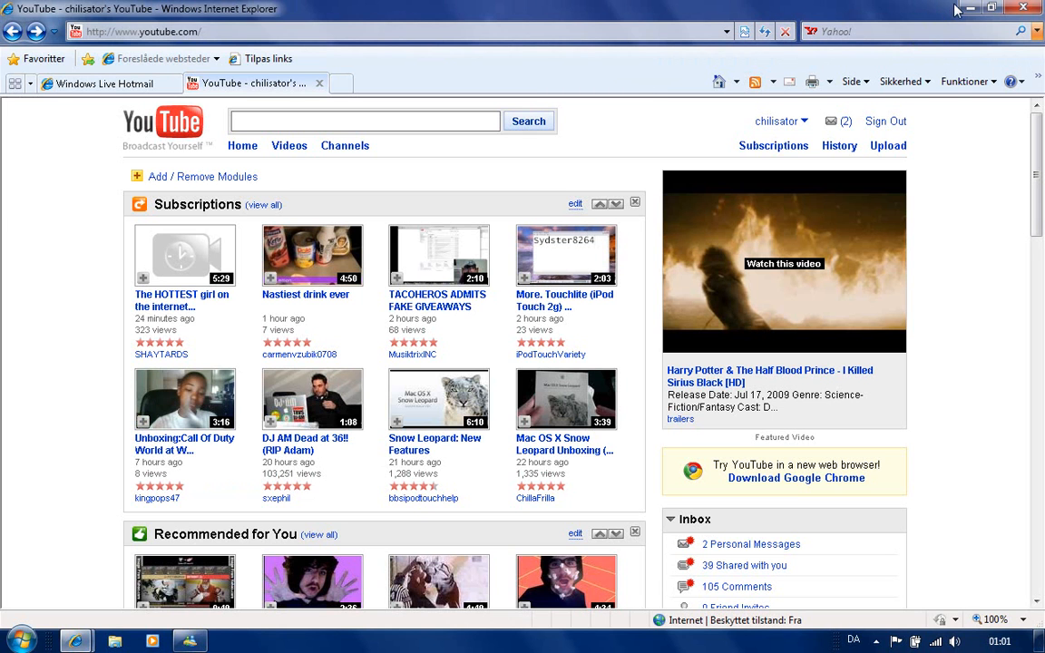
click(1025, 8)
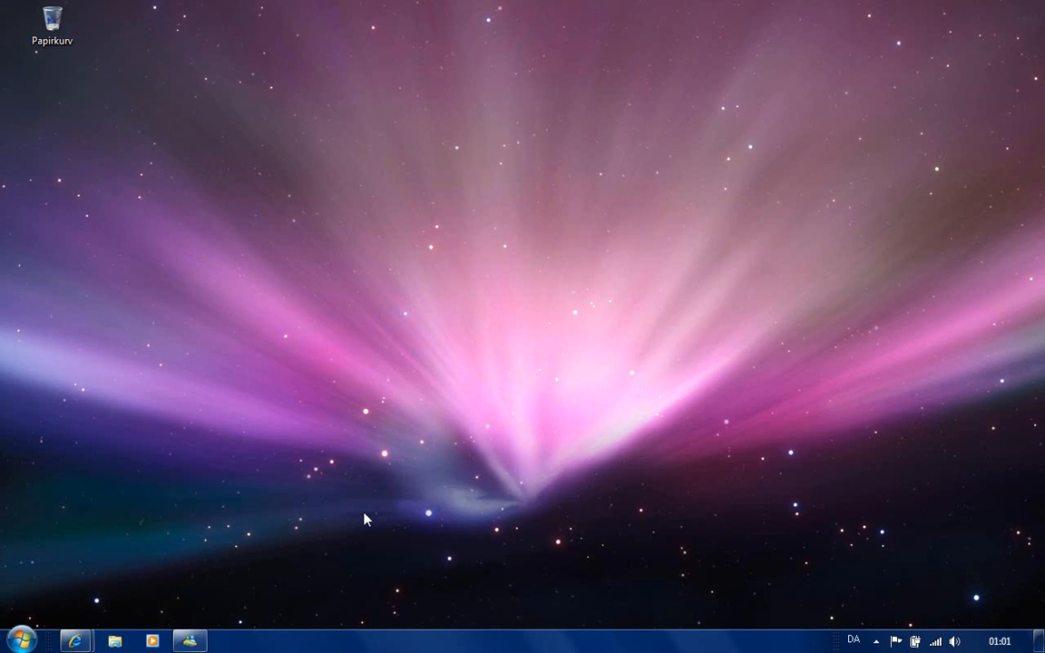
Launch Klippeværktøj (Snipping Tool) from the Start menu.
click(25, 636)
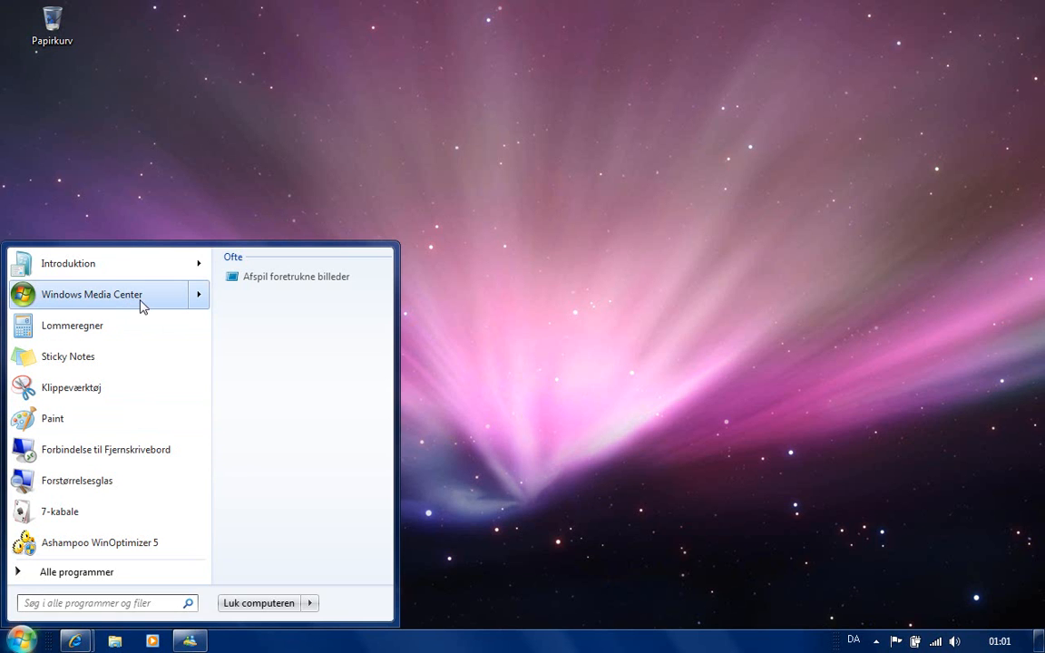
mouse_move(109, 301)
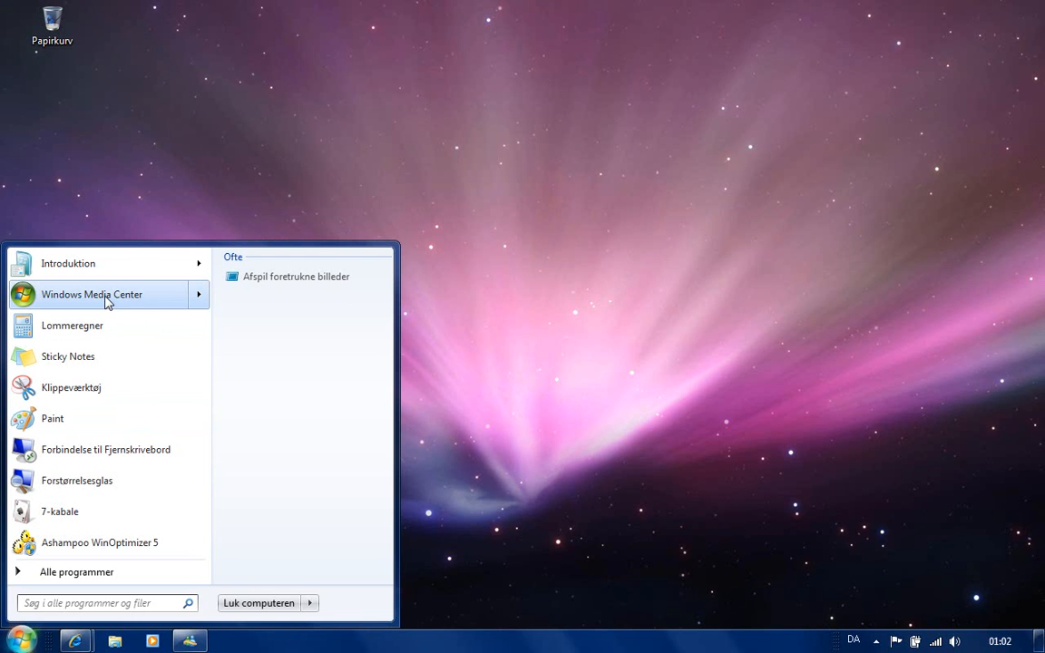
mouse_move(98, 392)
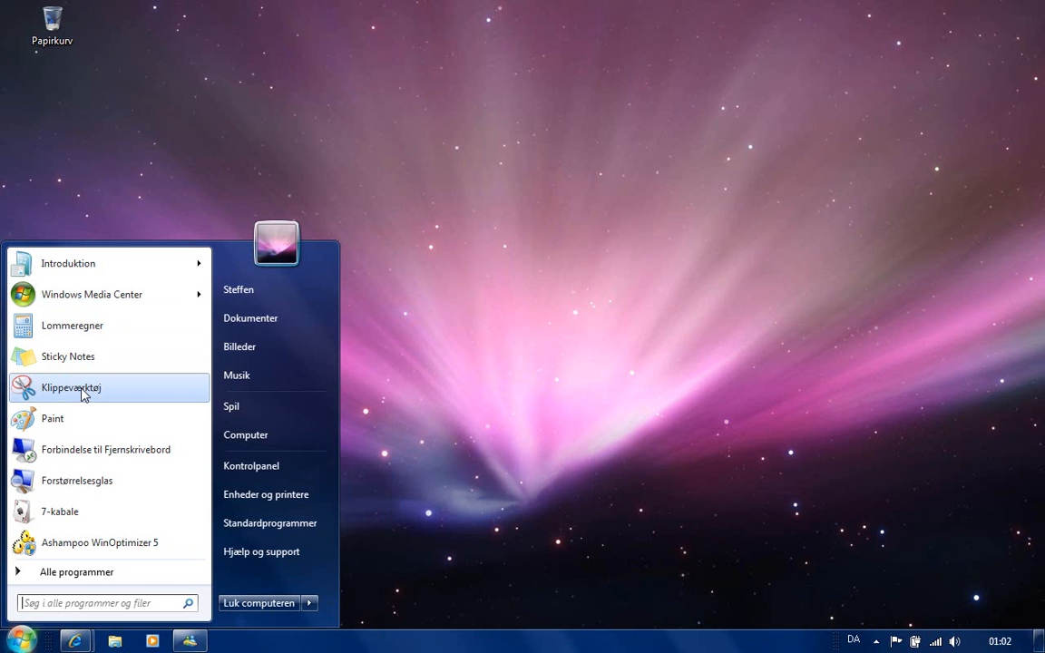
click(71, 389)
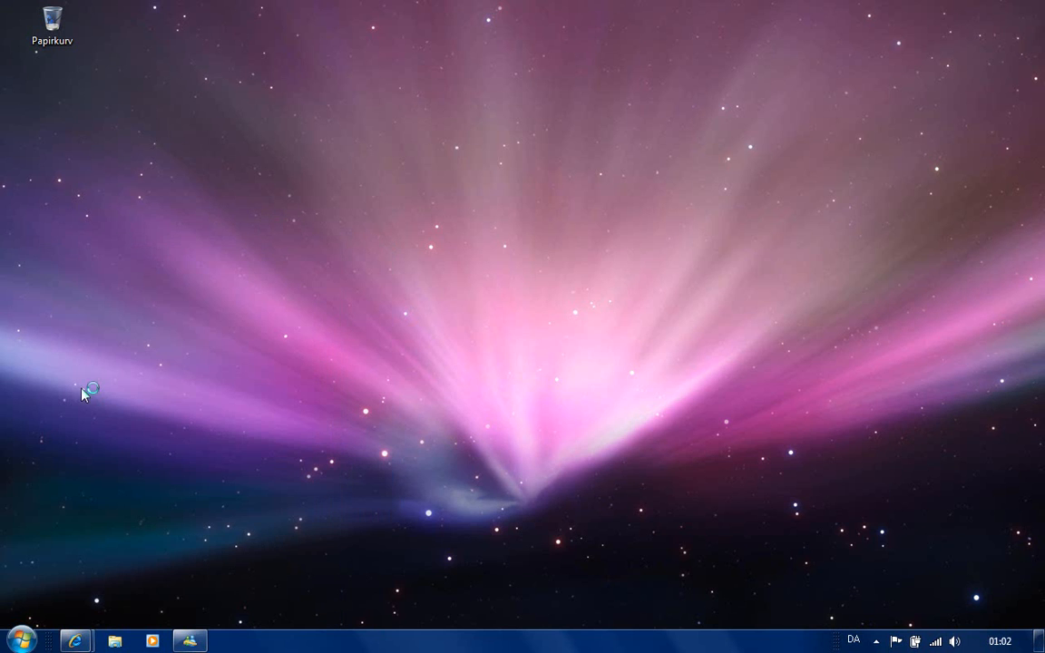
mouse_move(264, 229)
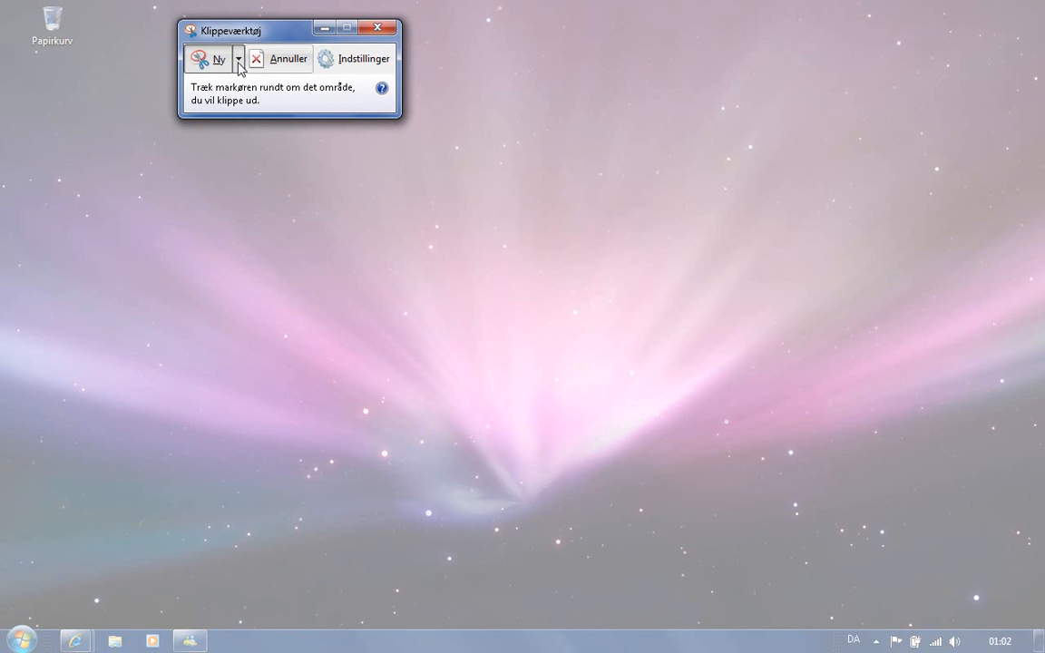
Capture a rectangular snip of the desktop.
click(237, 58)
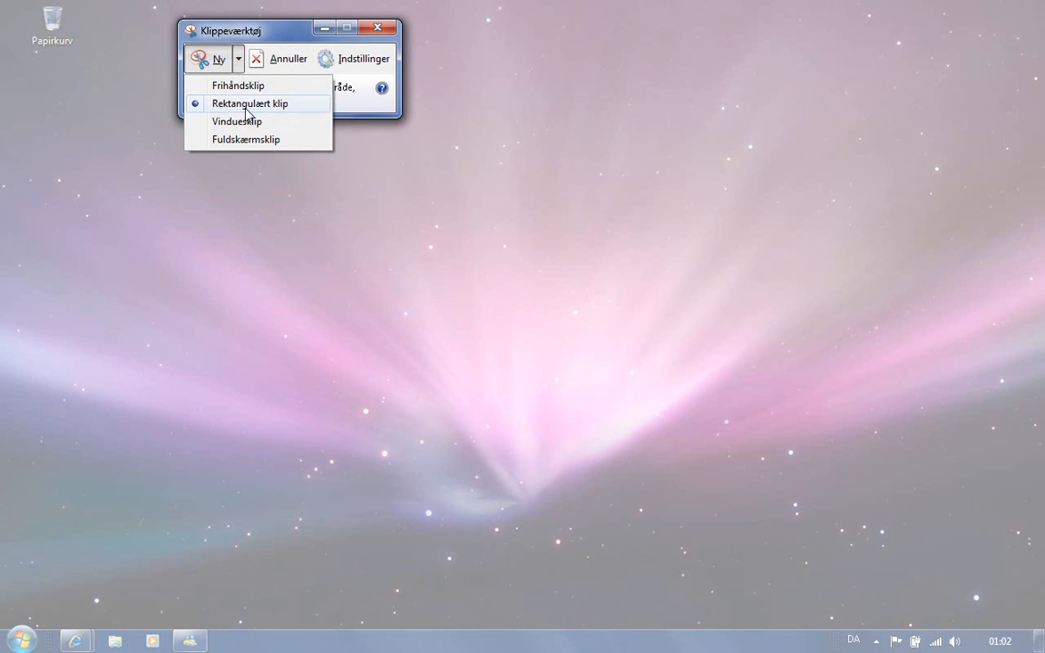
click(263, 102)
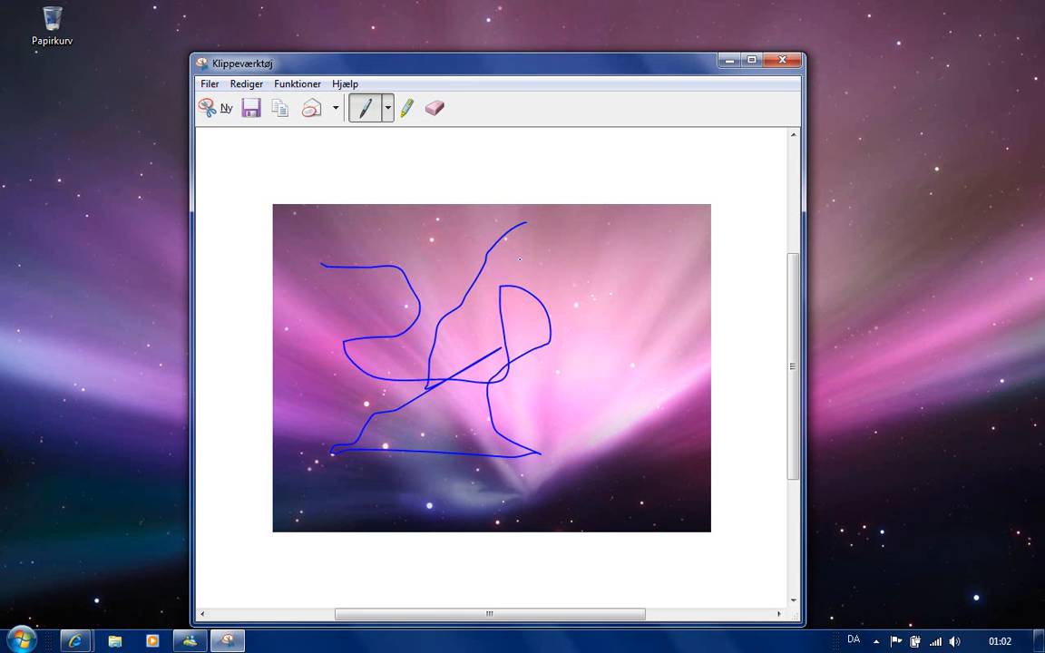
mouse_move(771, 77)
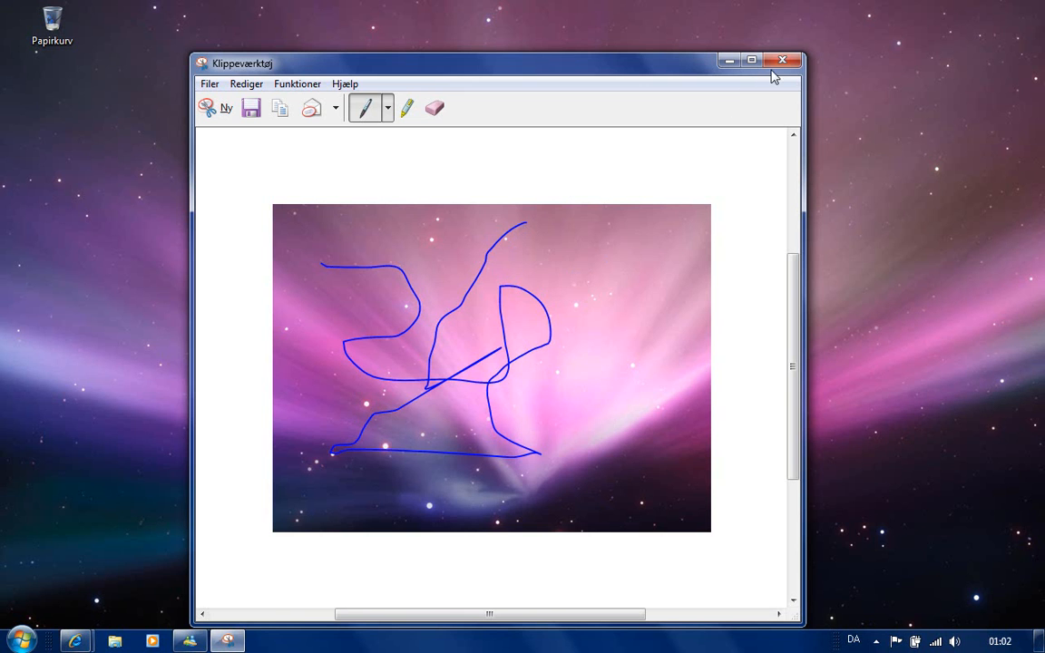
Close the scribbled snip and answer Nej to discard the changes.
click(780, 58)
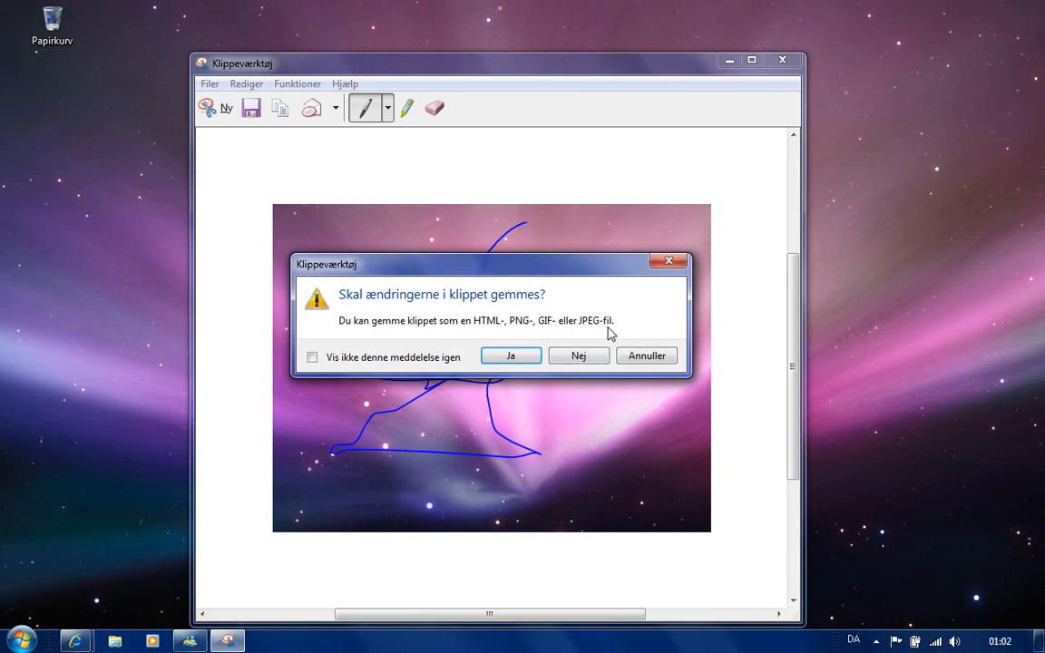
click(577, 355)
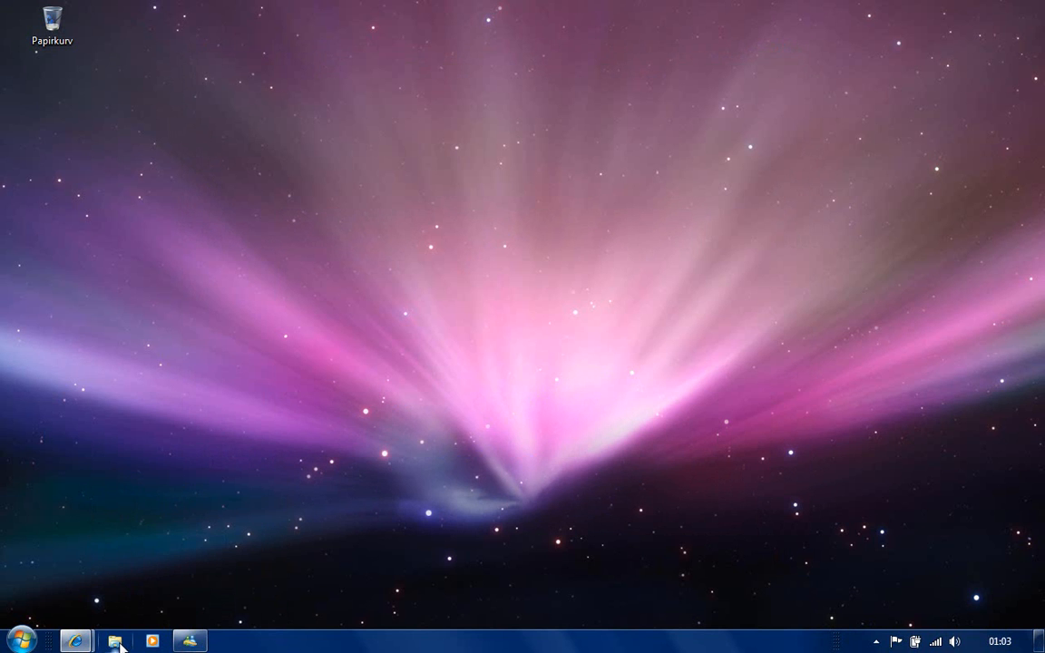
mouse_move(167, 640)
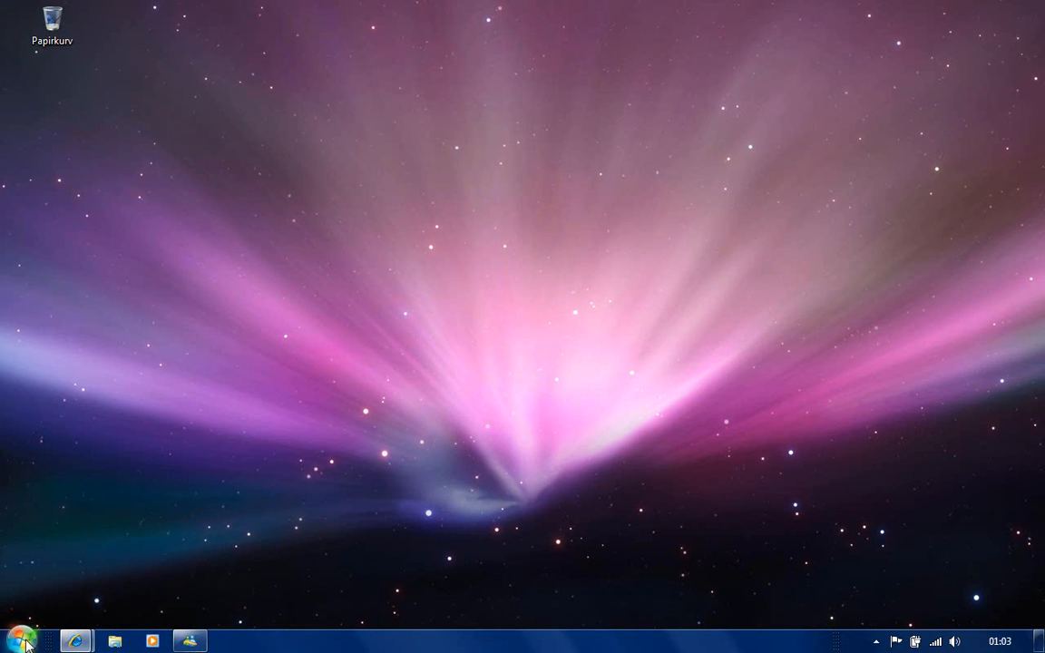
click(17, 635)
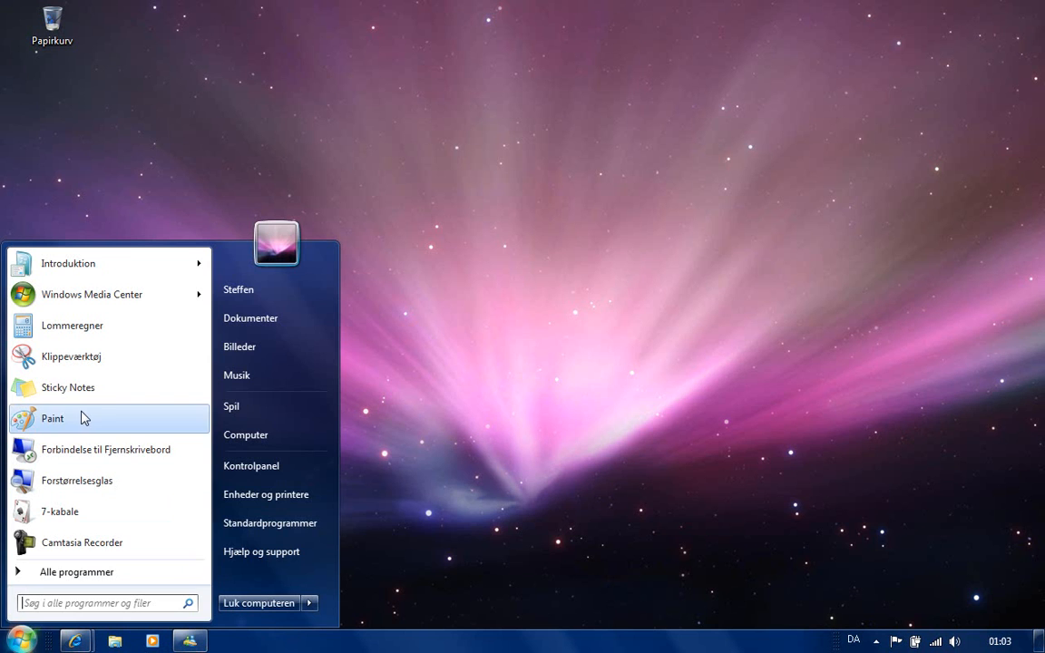
mouse_move(262, 290)
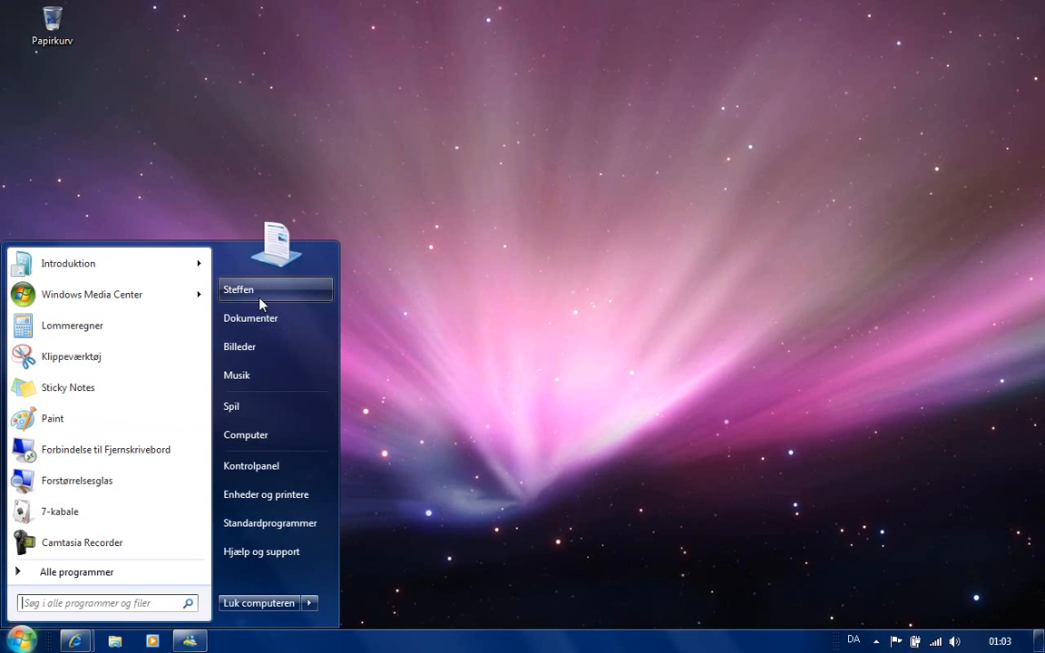
mouse_move(421, 292)
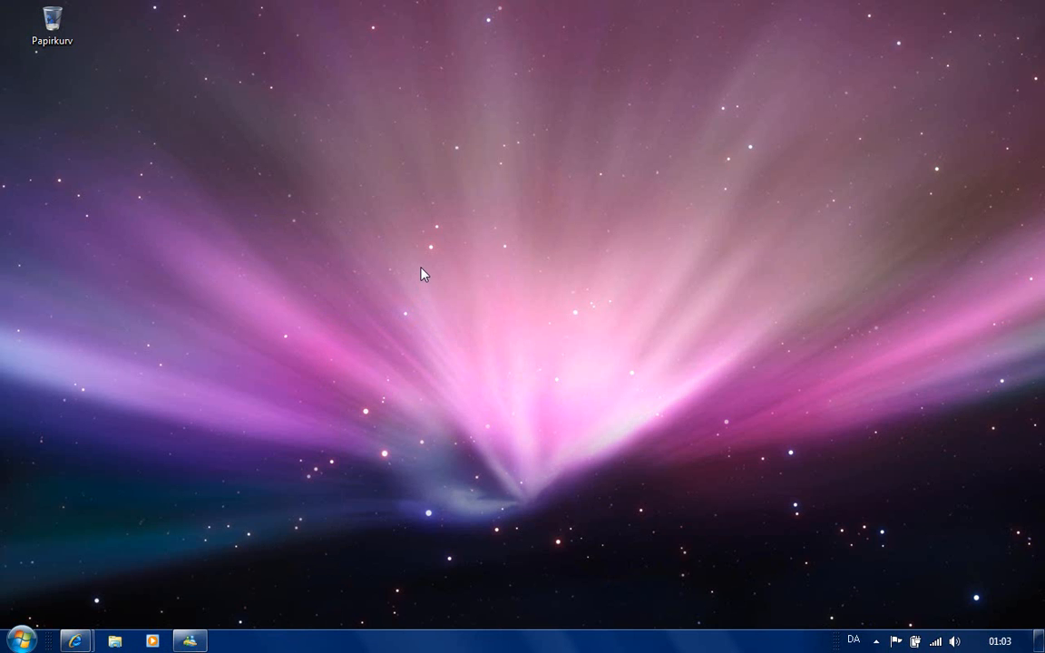
Choose Personlige indstillinger from the desktop's context menu.
right_click(425, 274)
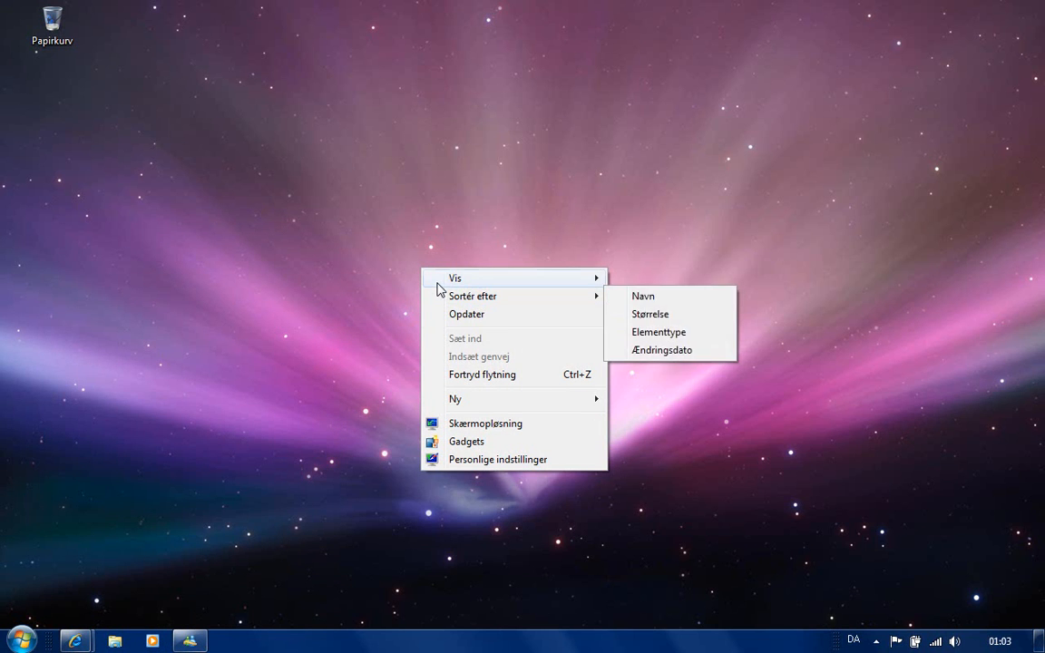
mouse_move(470, 381)
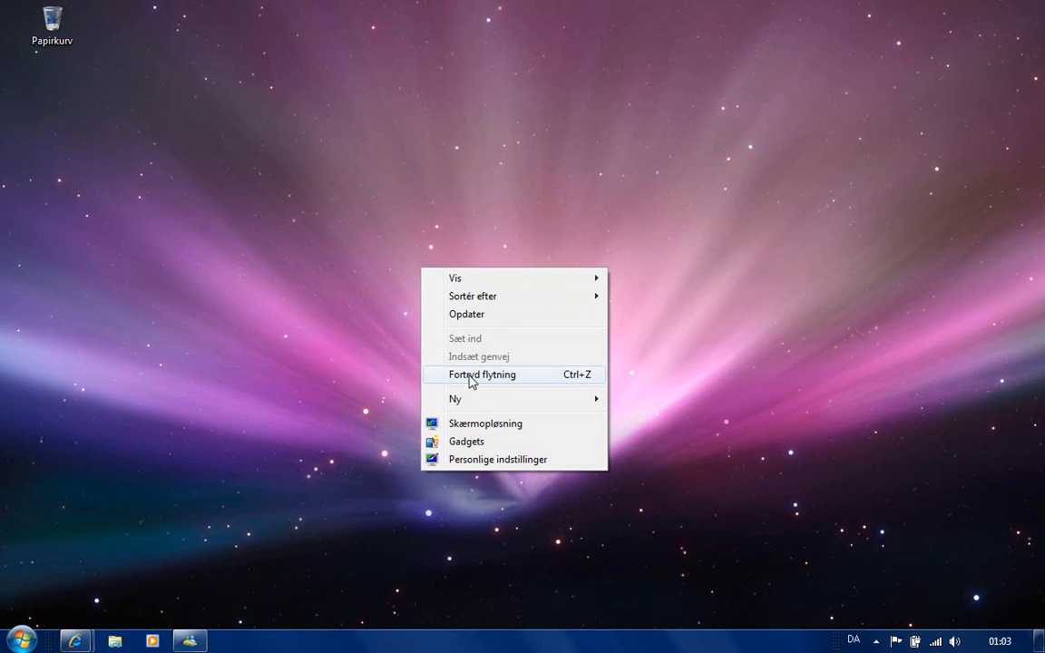
mouse_move(486, 463)
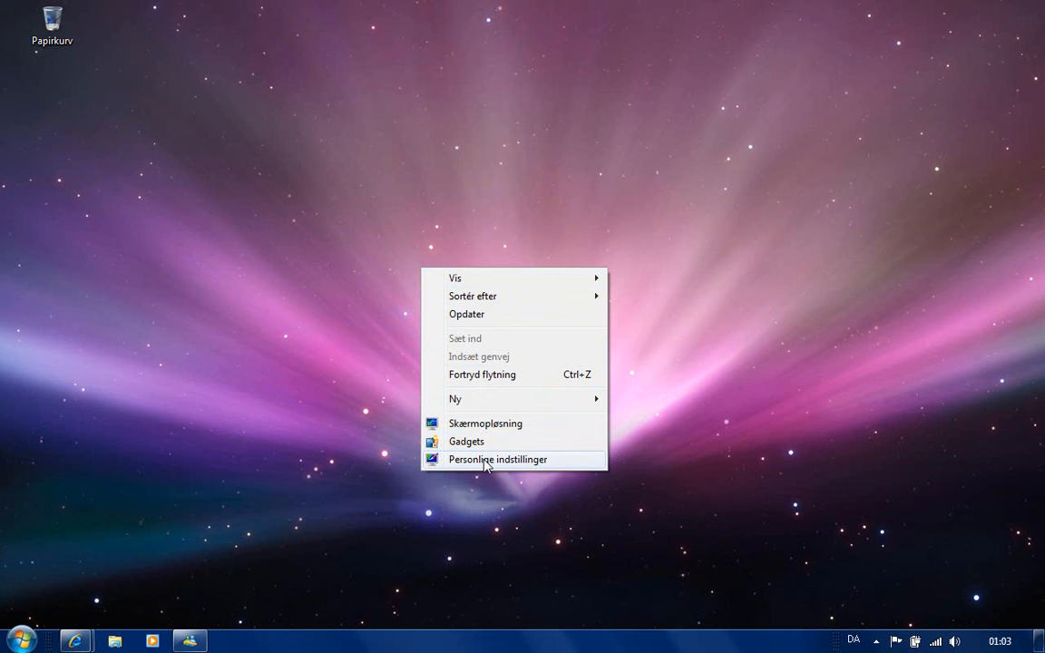
click(497, 459)
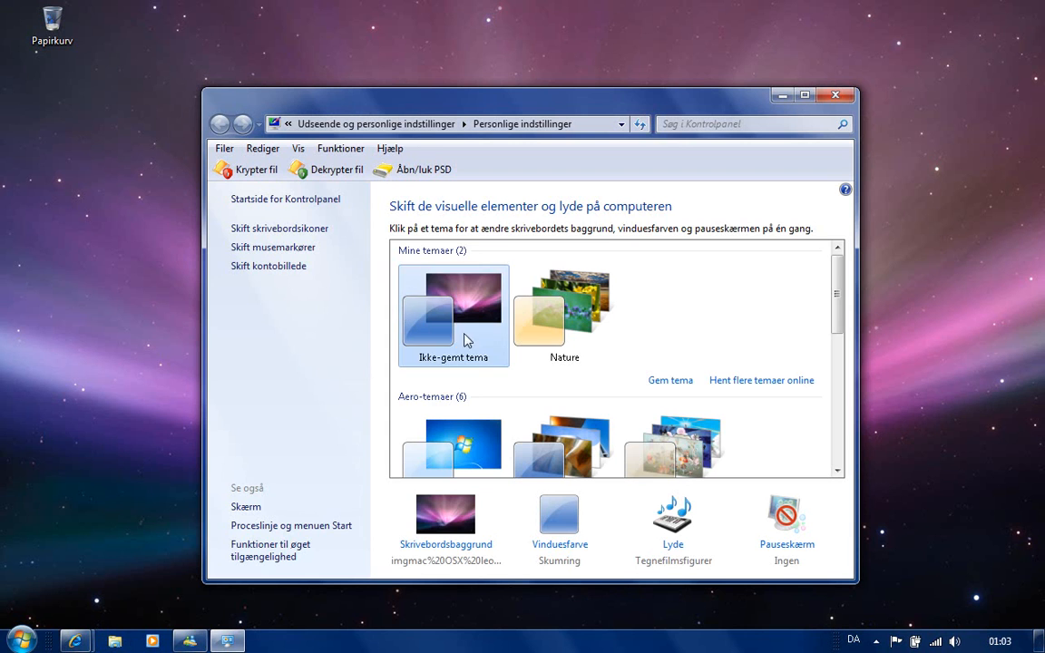
Maximize the Personalization window and apply the Tegnefilmsfigurer theme.
scroll(down, 3)
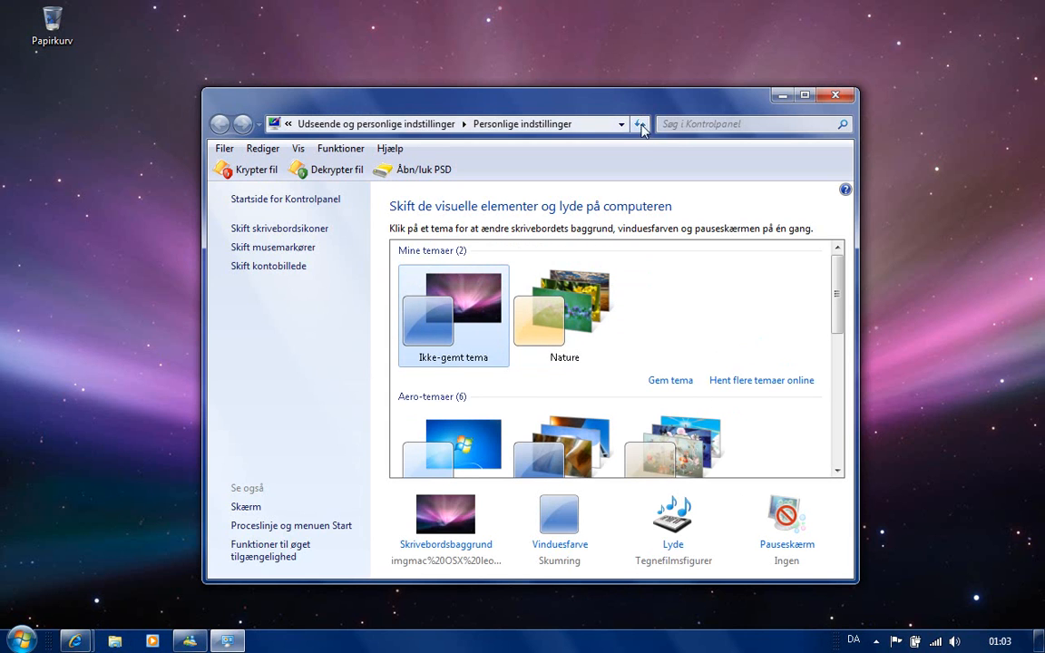
click(805, 95)
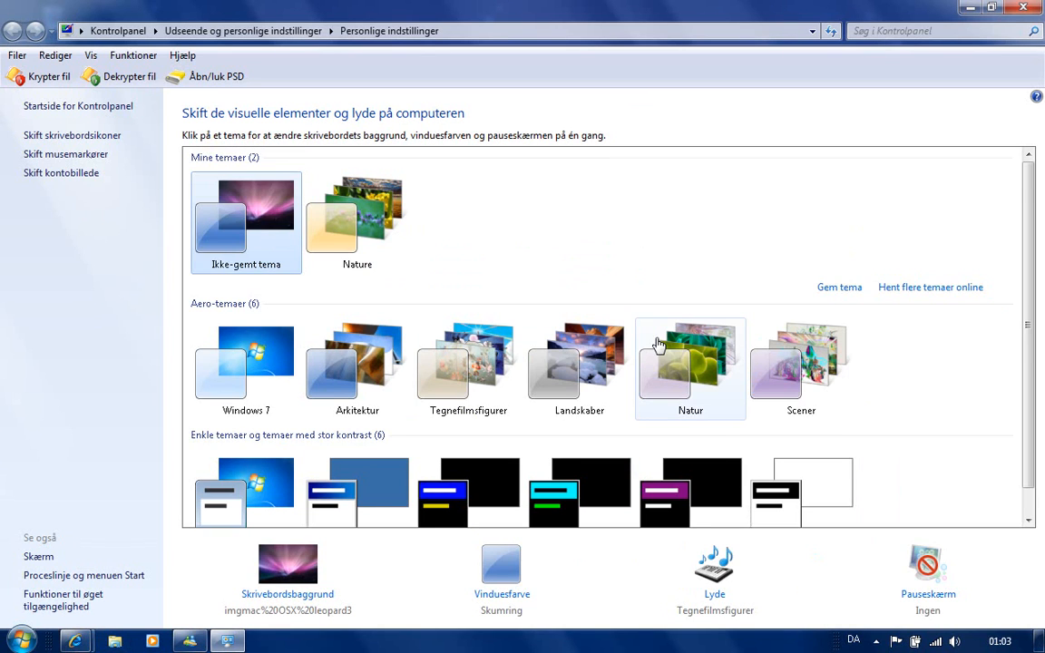
mouse_move(468, 353)
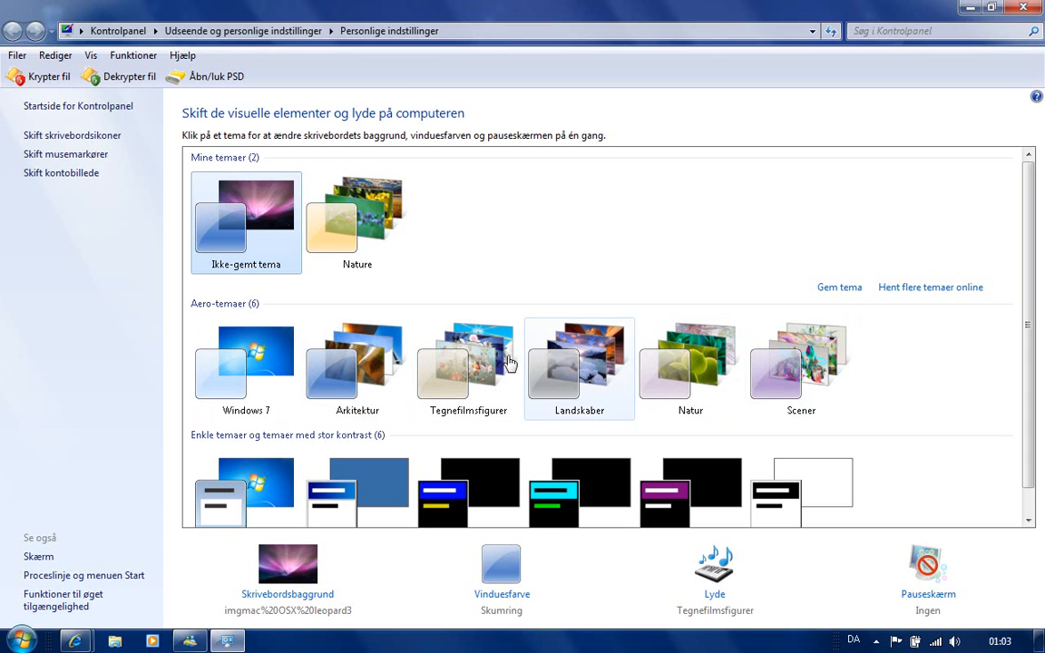
click(468, 366)
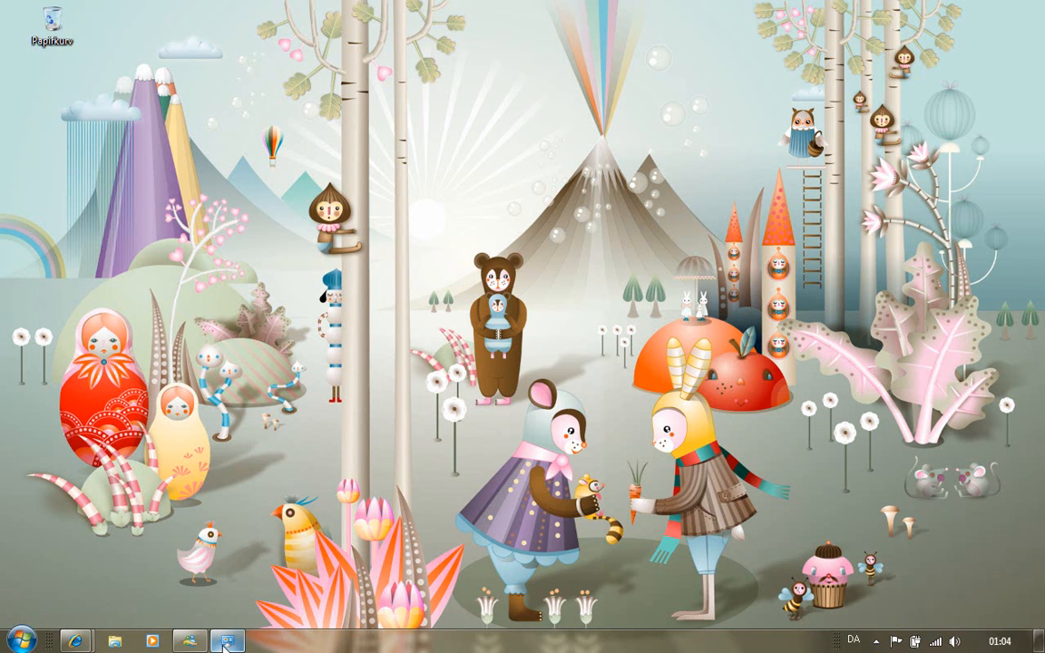
Apply the Arkitektur theme, then finish with the Windows 7 theme.
click(225, 639)
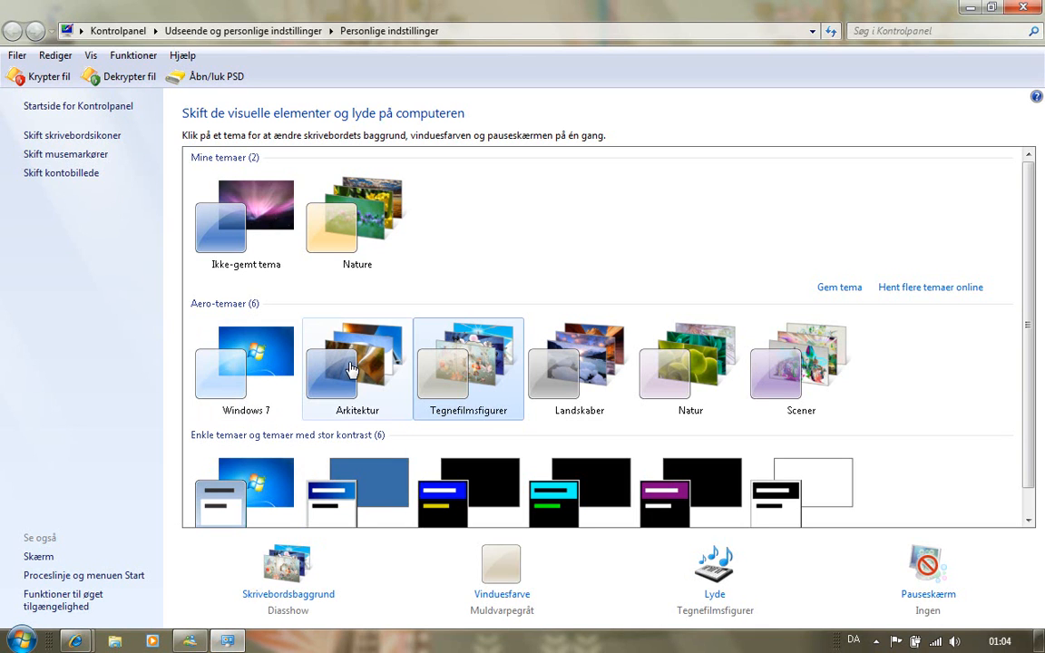
click(355, 365)
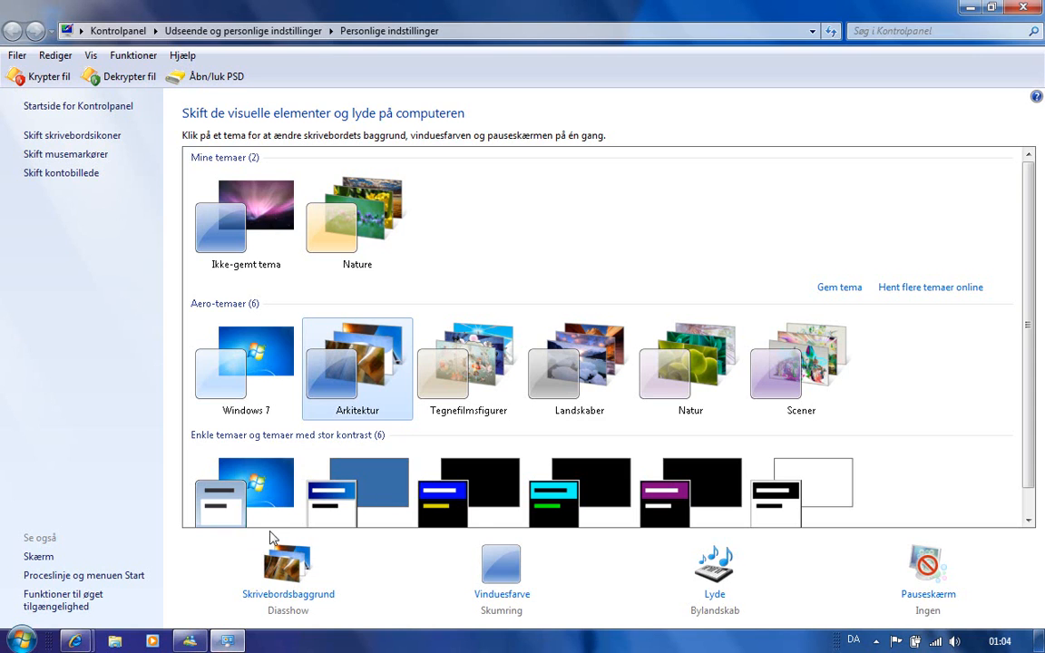
mouse_move(472, 381)
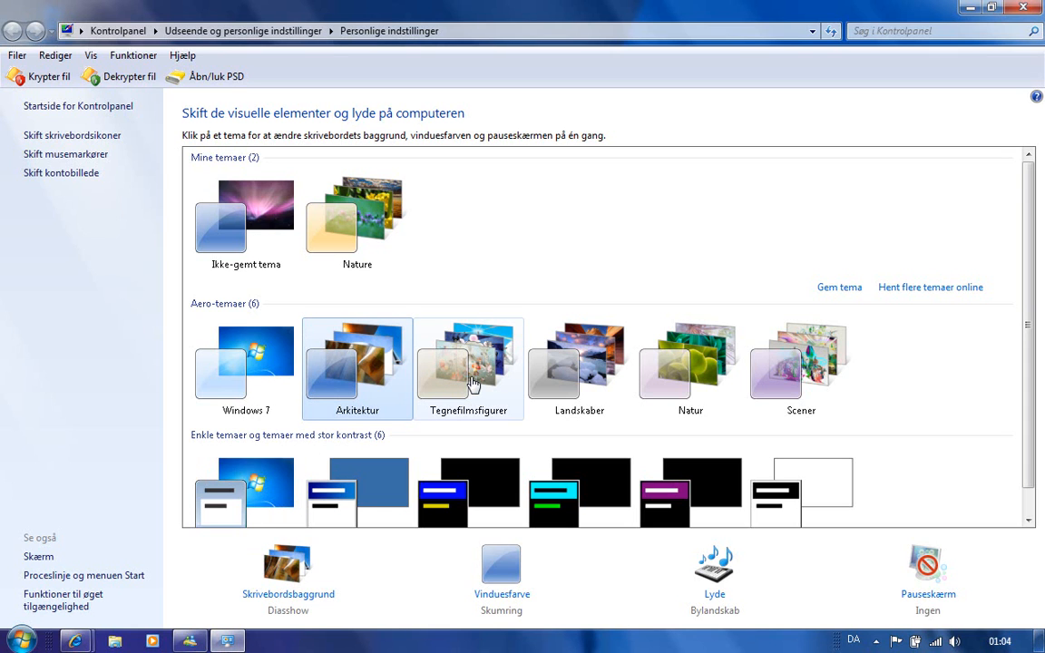
mouse_move(402, 388)
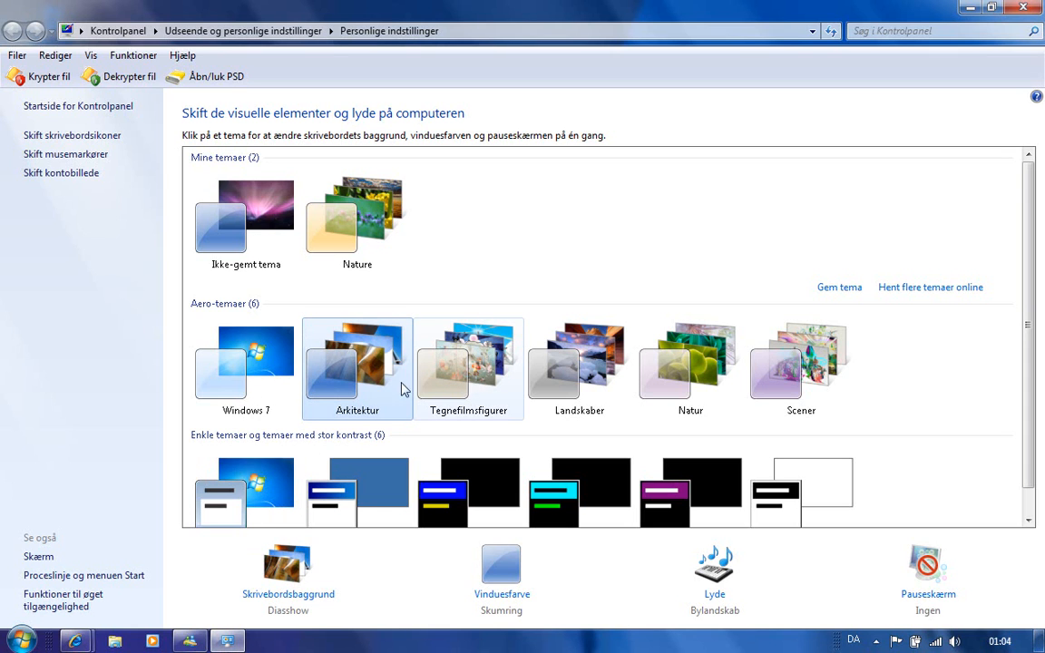
click(247, 368)
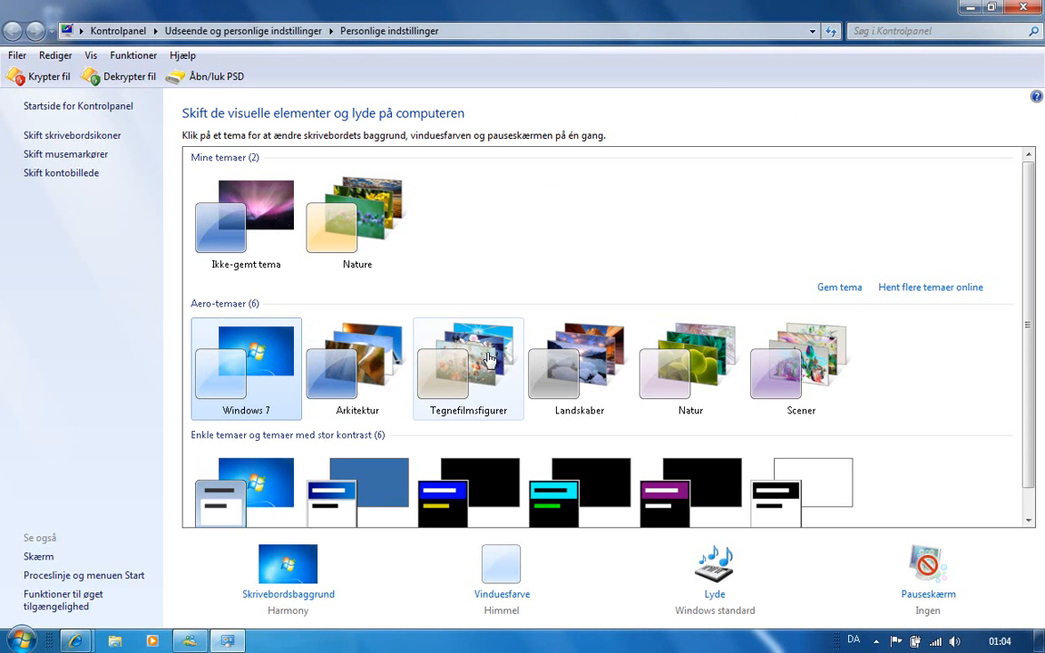
Minimize the Personalization window to reveal the flying-turtle wallpaper.
click(468, 363)
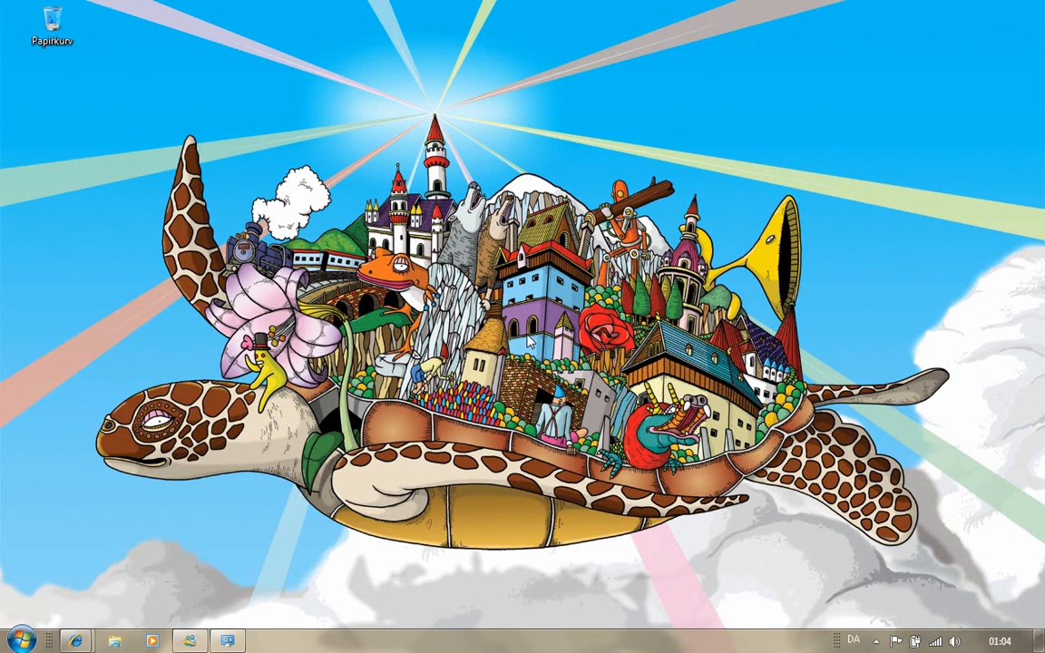
mouse_move(533, 341)
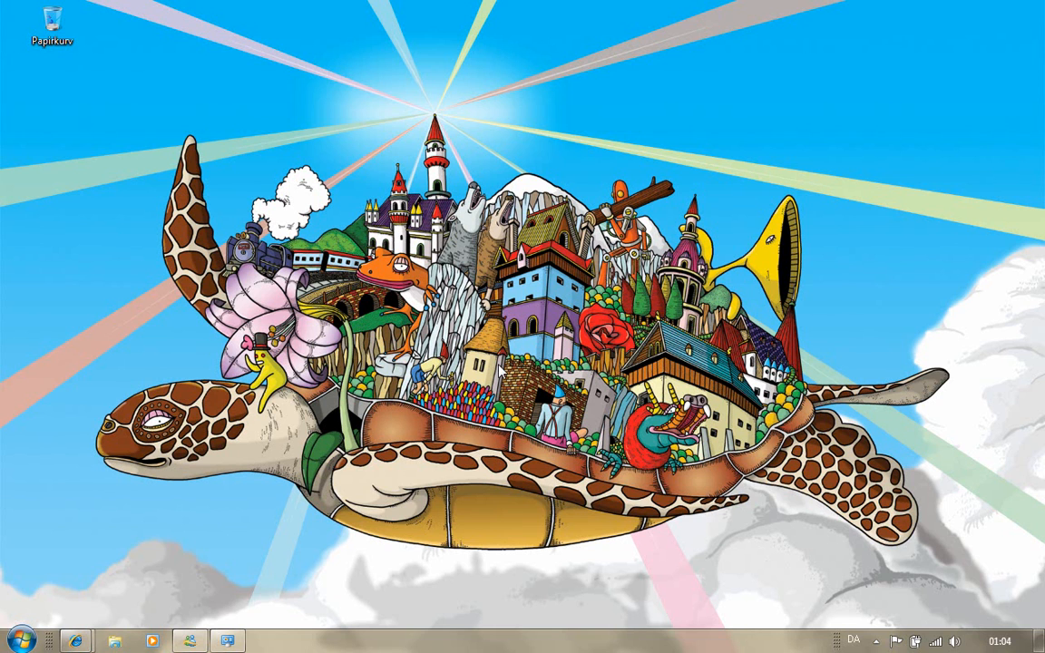
mouse_move(308, 515)
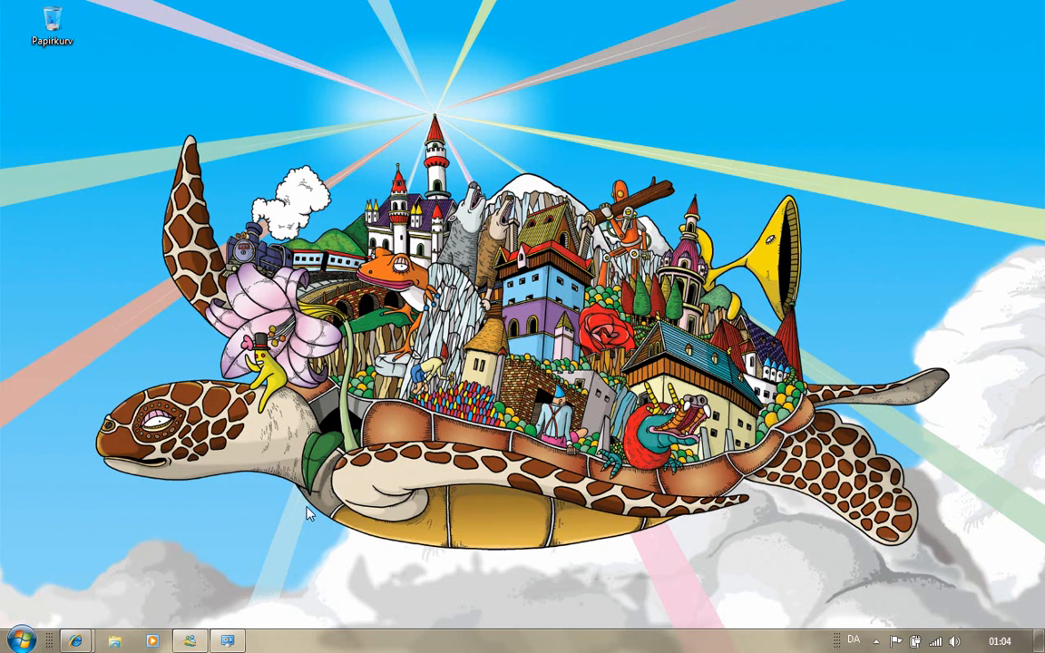
mouse_move(232, 582)
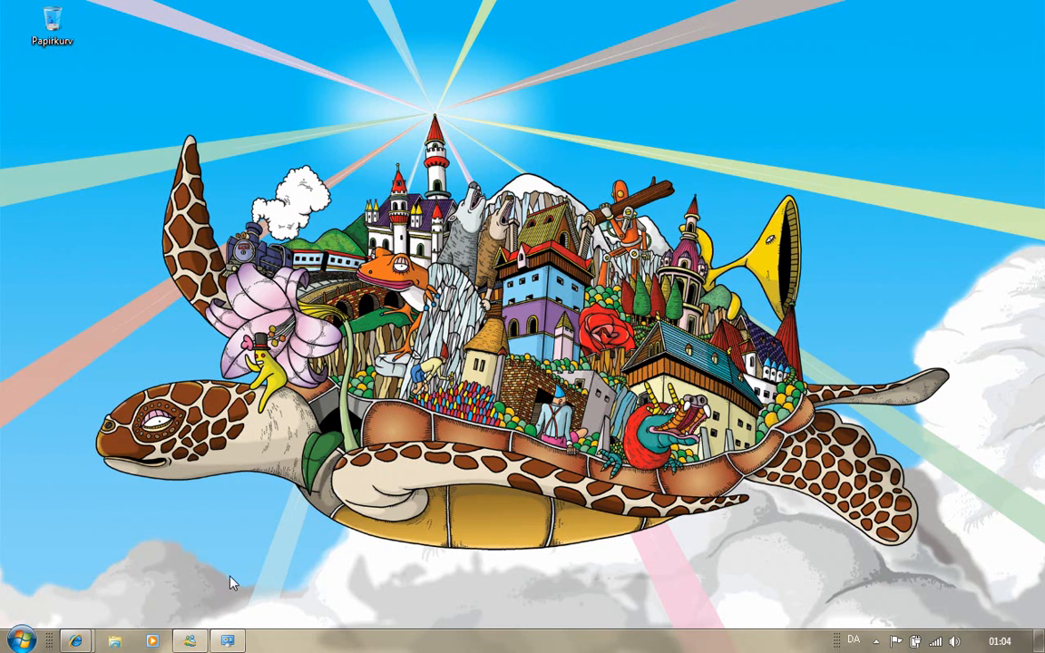